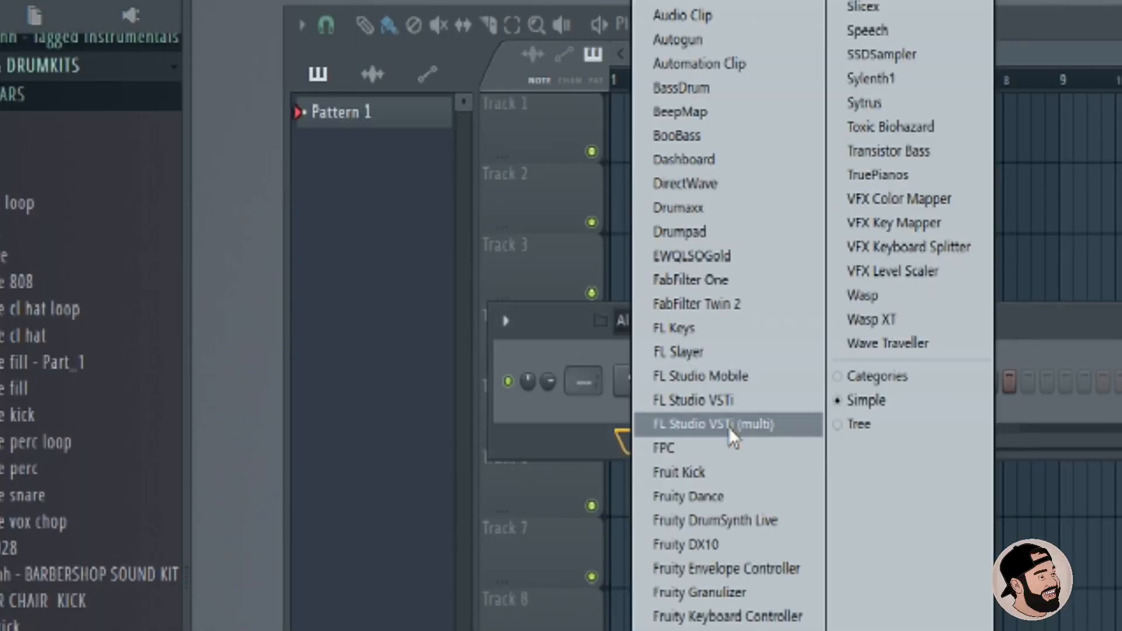
Add an FPC drum plugin to the channel rack and load its Empty preset for blank pads
click(662, 448)
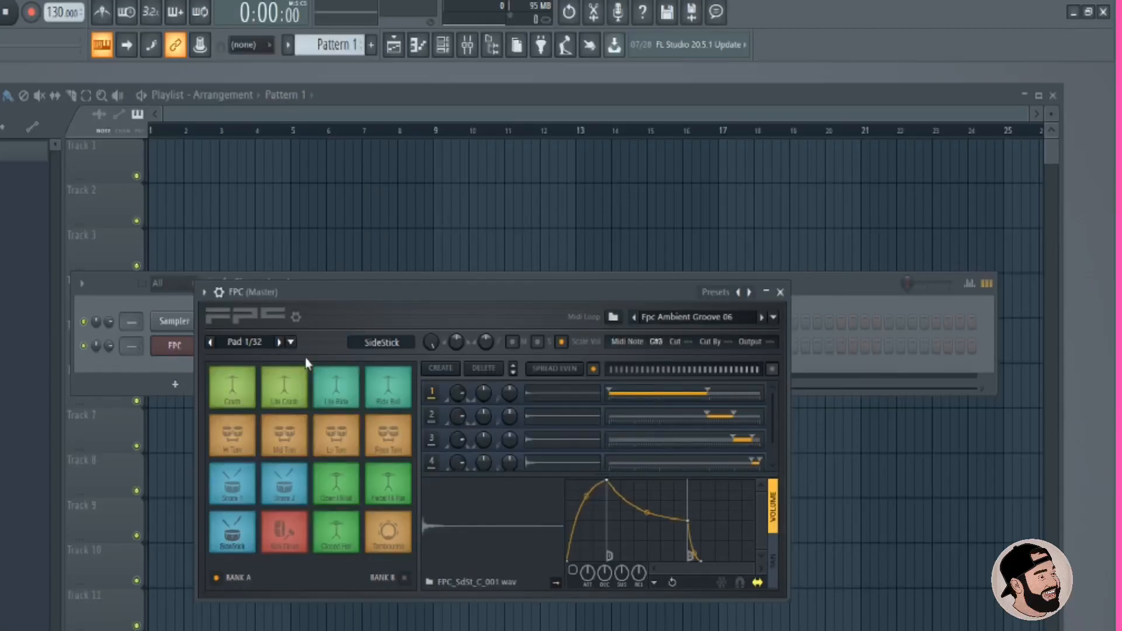
click(715, 293)
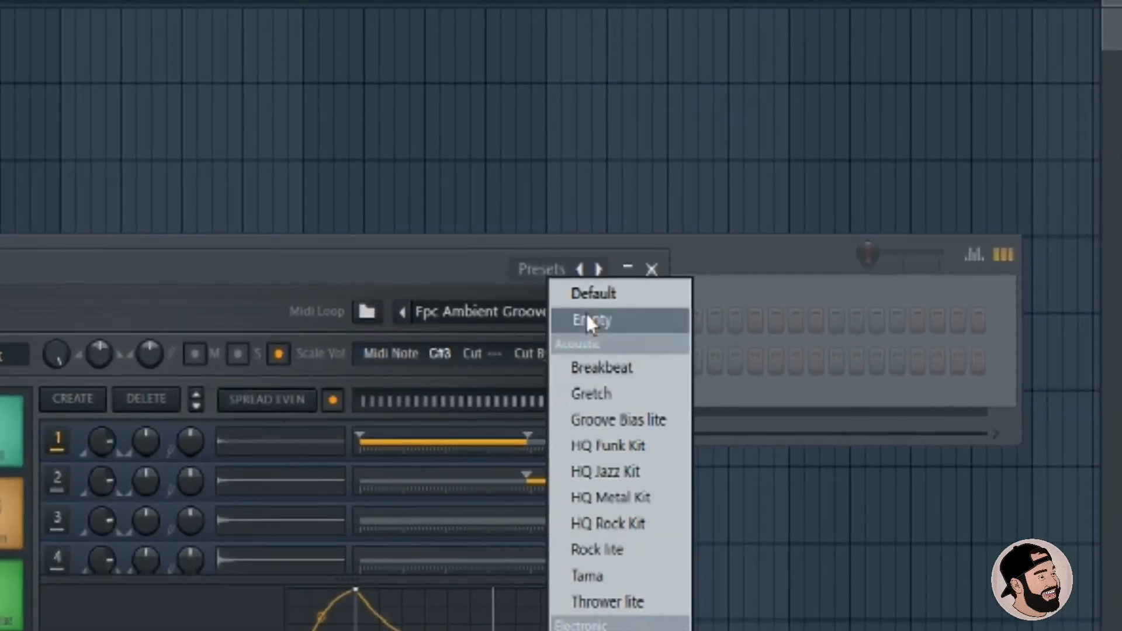
click(592, 319)
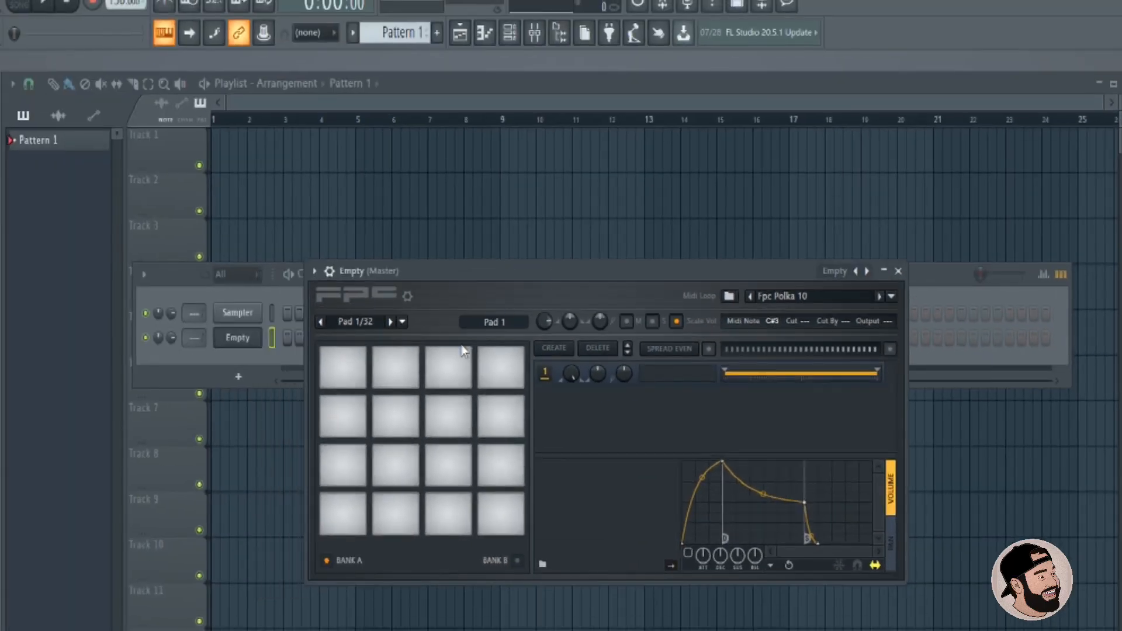